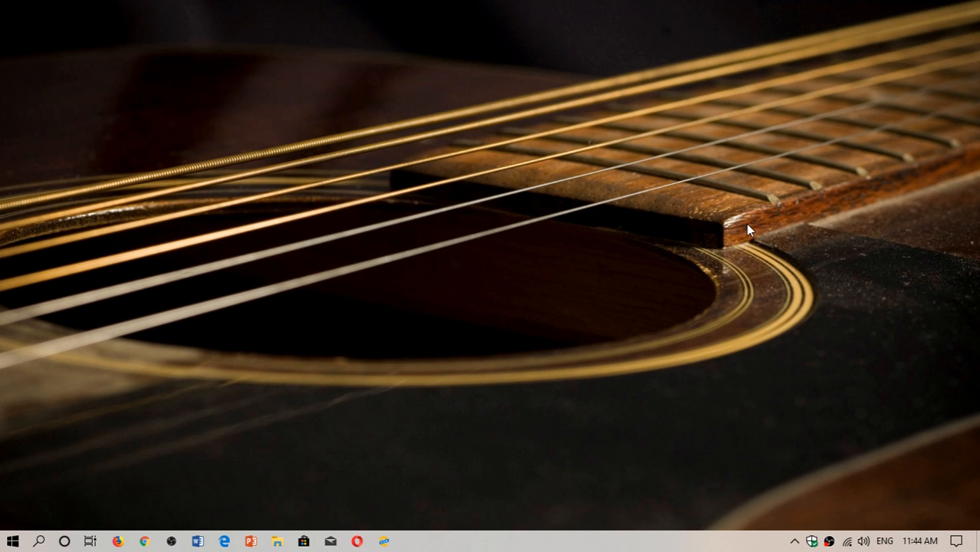
mouse_move(958, 543)
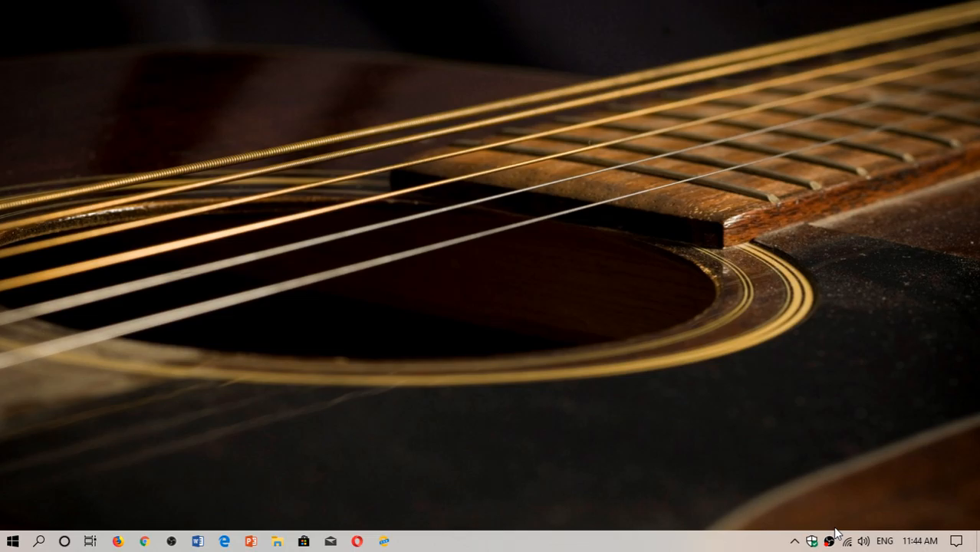
- Launch Windows Security from the system tray shield icon to its Security at a glance page
left_click(812, 540)
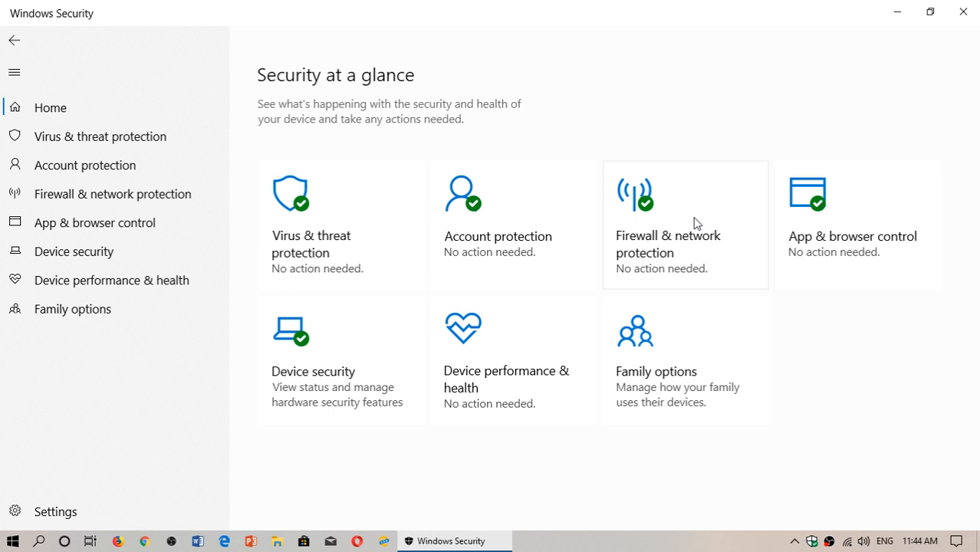
mouse_move(322, 233)
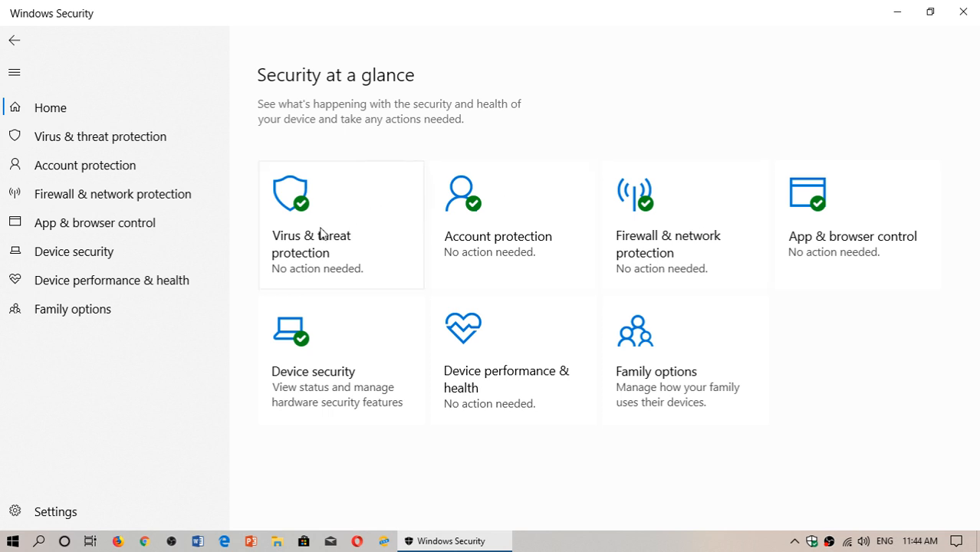
mouse_move(469, 238)
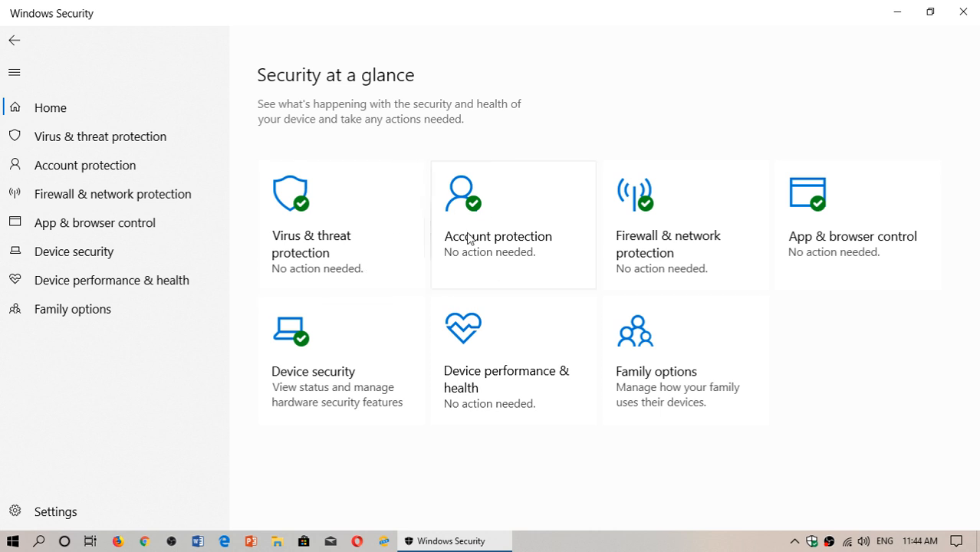
mouse_move(652, 261)
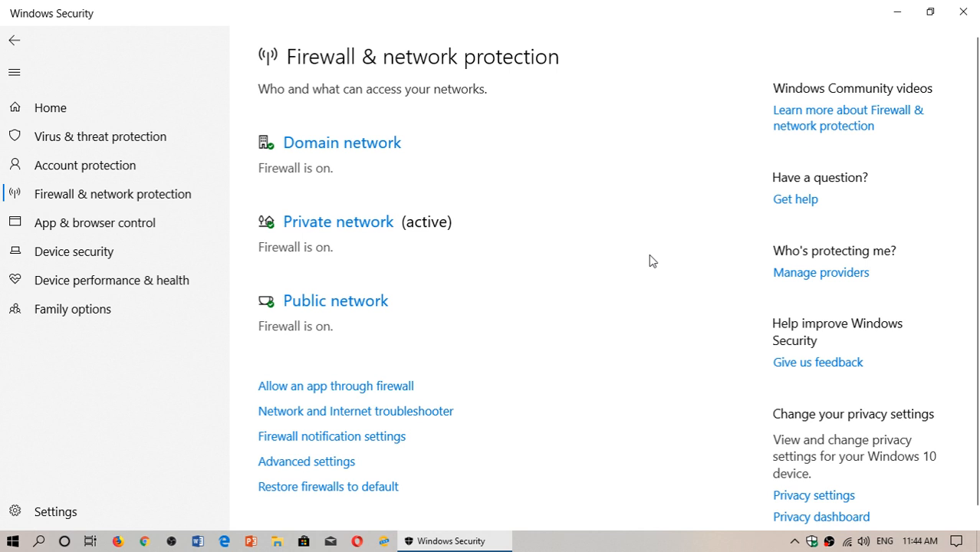
mouse_move(517, 221)
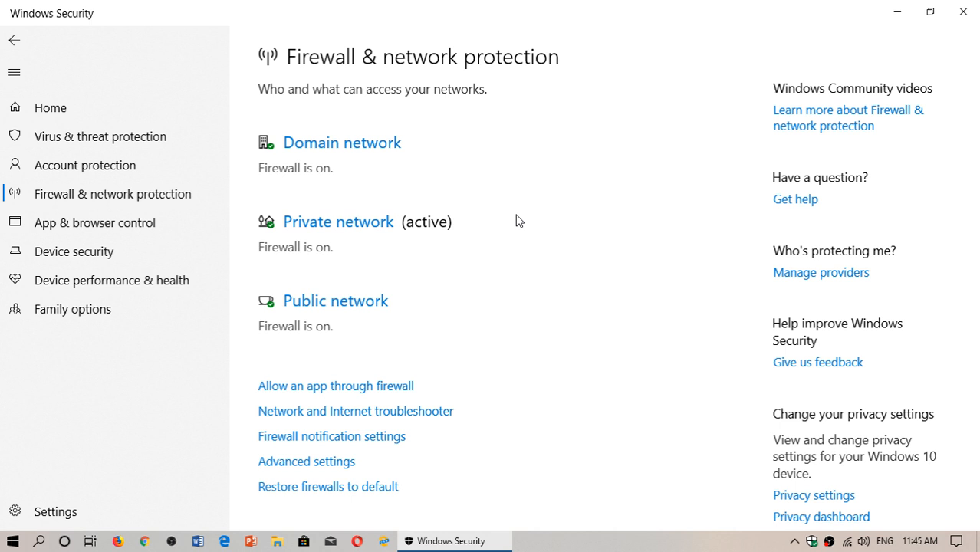
mouse_move(233, 164)
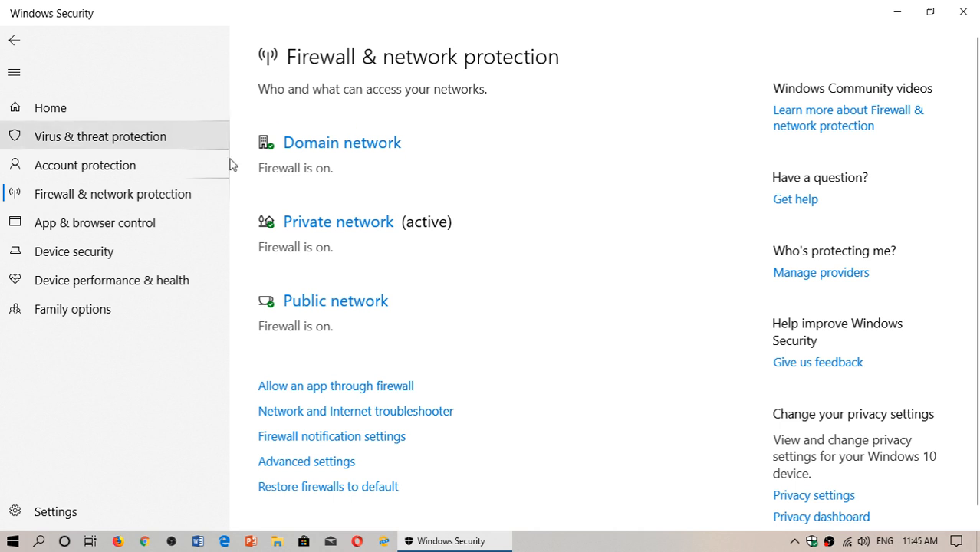
mouse_move(310, 179)
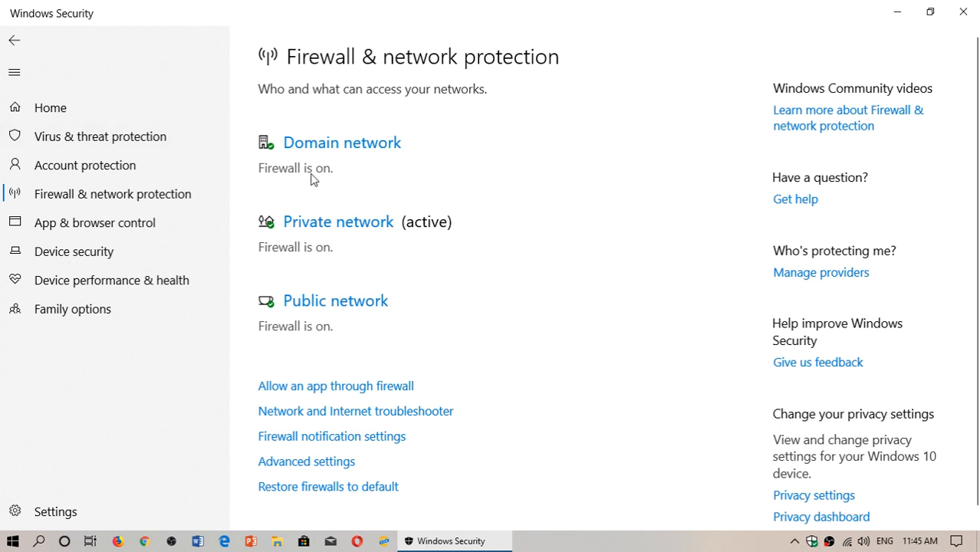
mouse_move(345, 257)
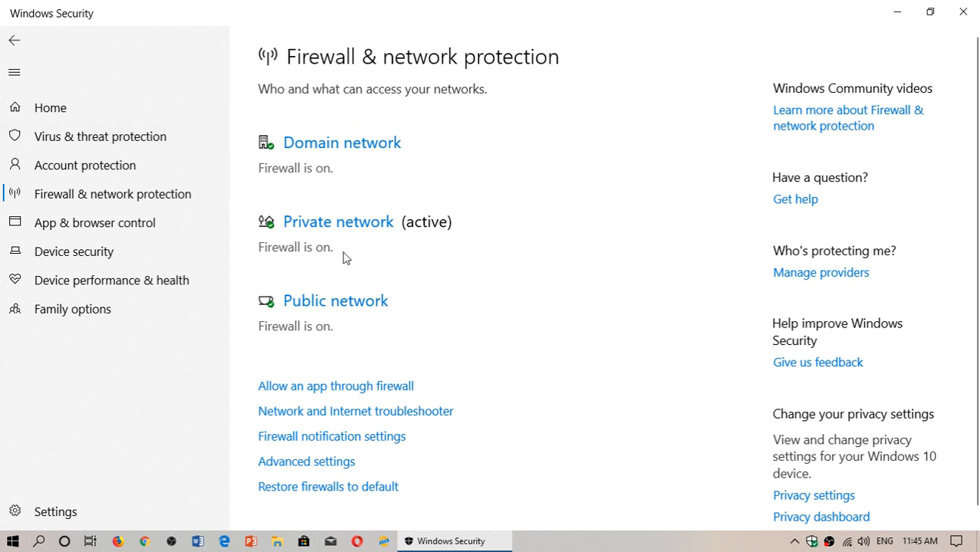
mouse_move(420, 334)
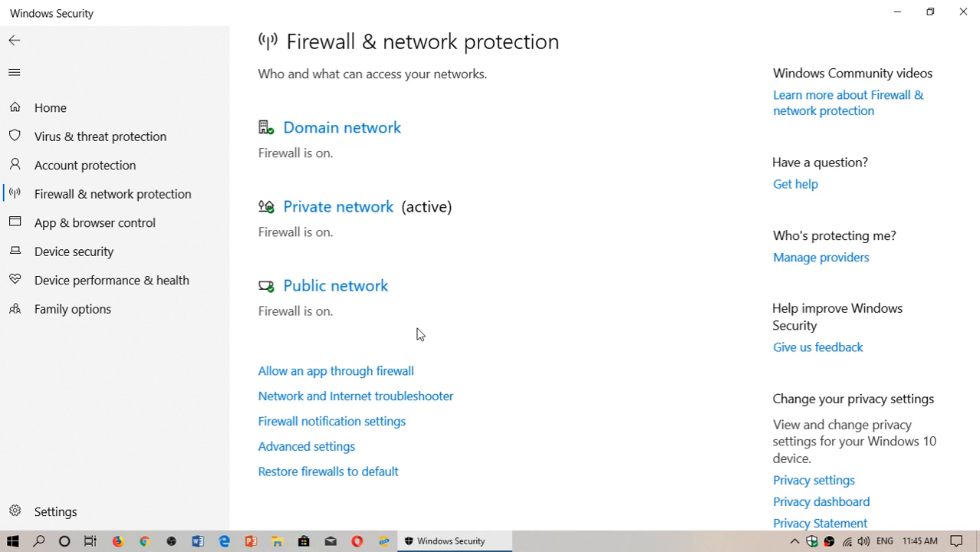
mouse_move(304, 376)
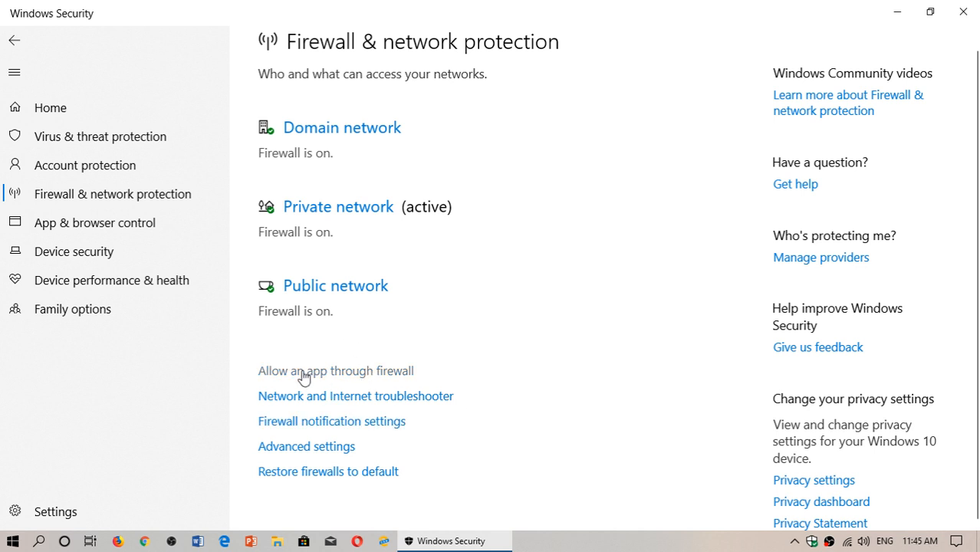
mouse_move(365, 376)
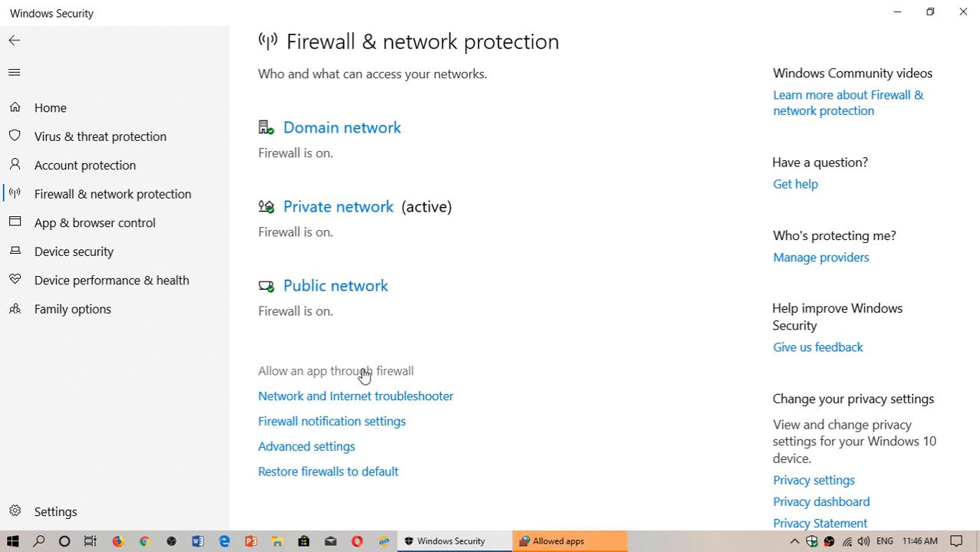
left_click(335, 370)
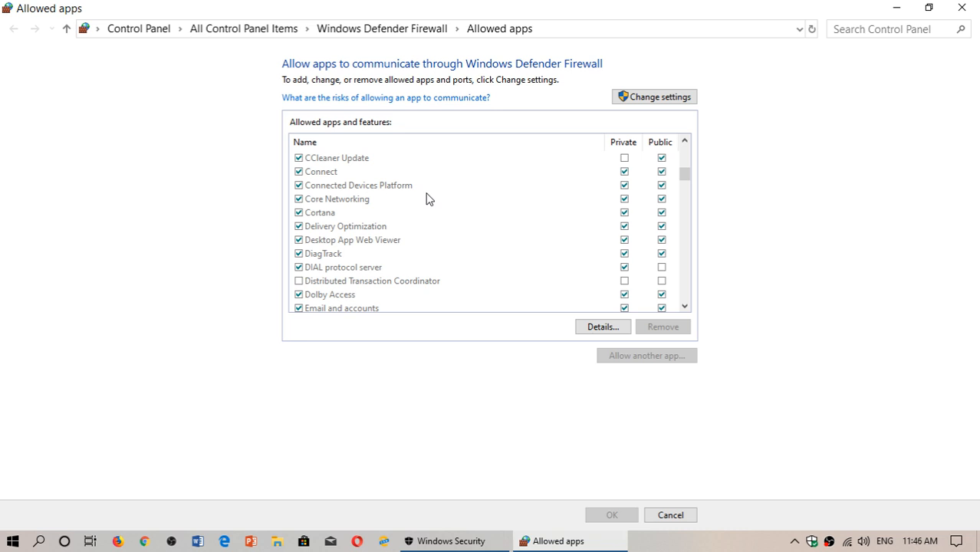
scroll("down", 3)
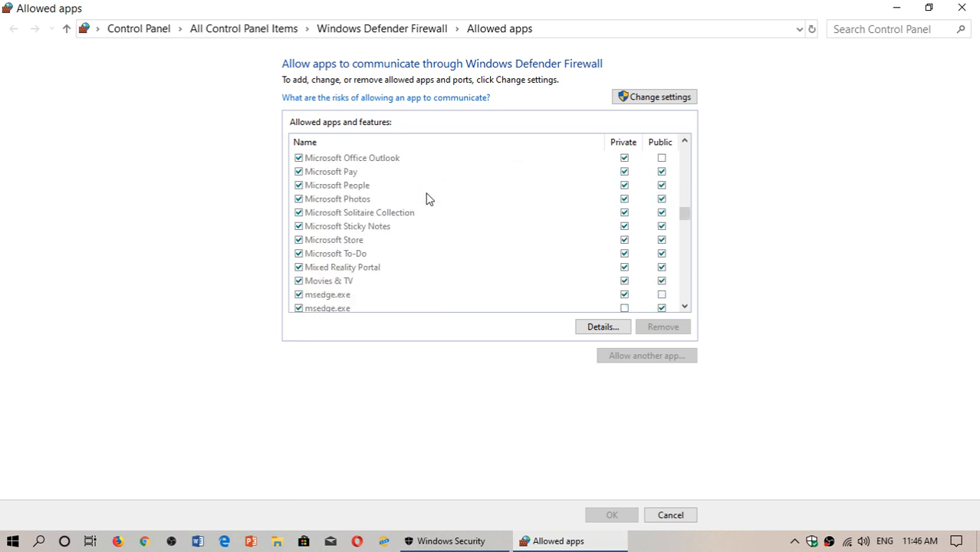
scroll("down", 3)
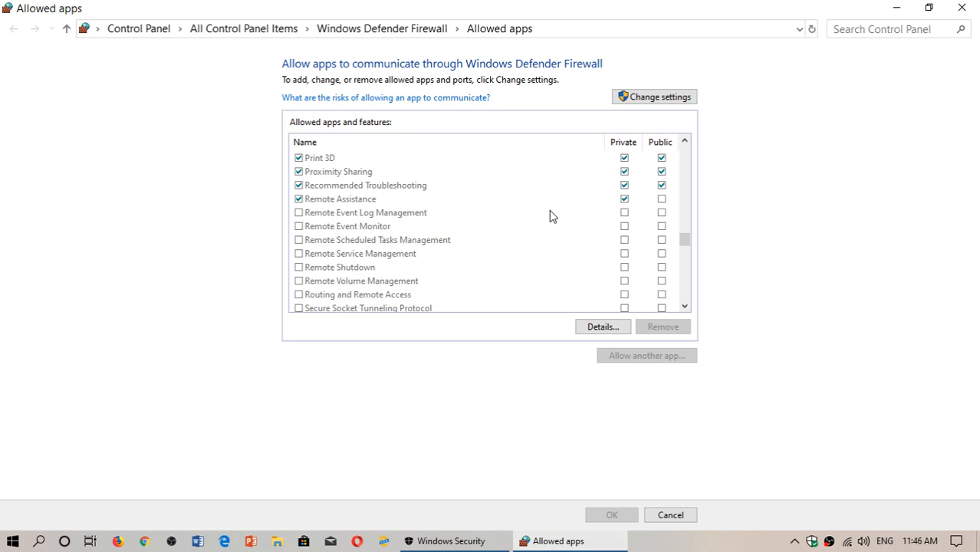
mouse_move(365, 190)
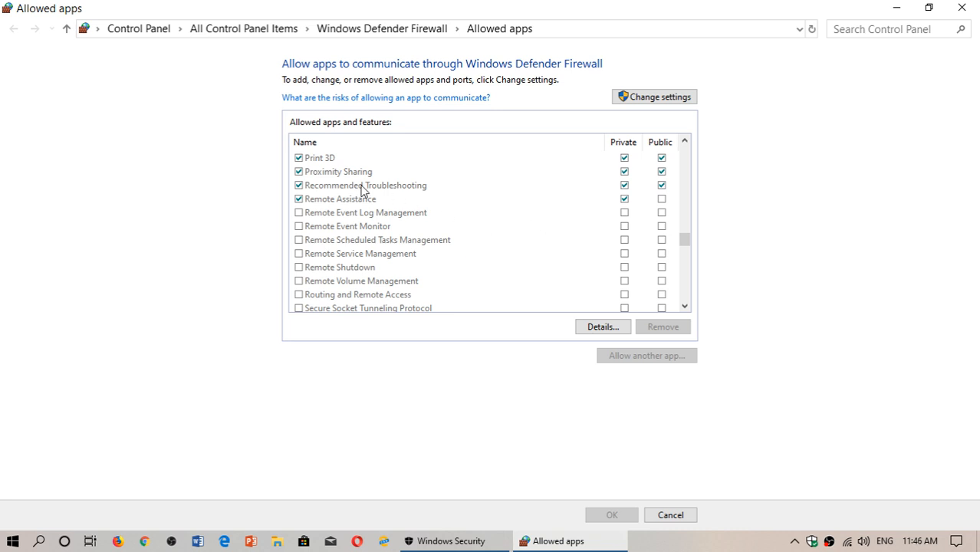
mouse_move(335, 161)
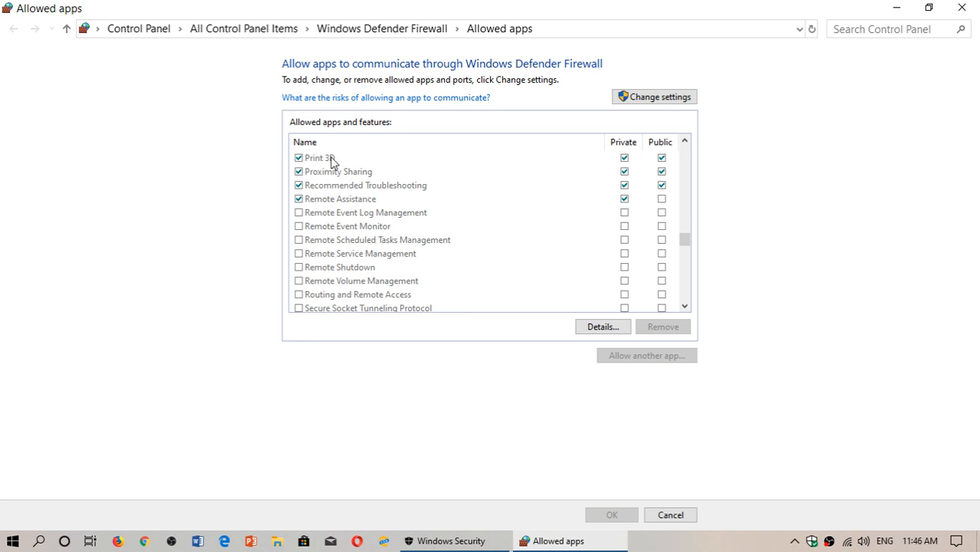
left_click(603, 326)
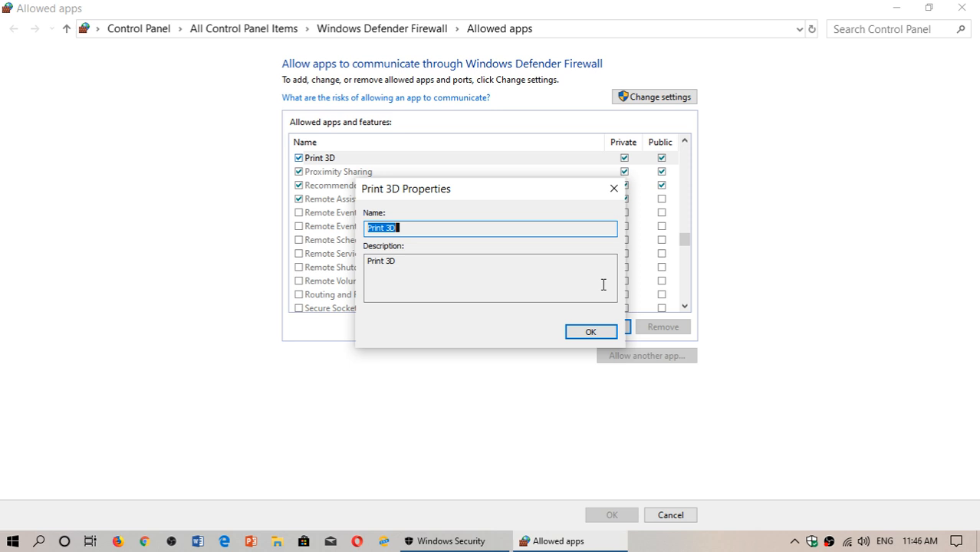
left_click(590, 331)
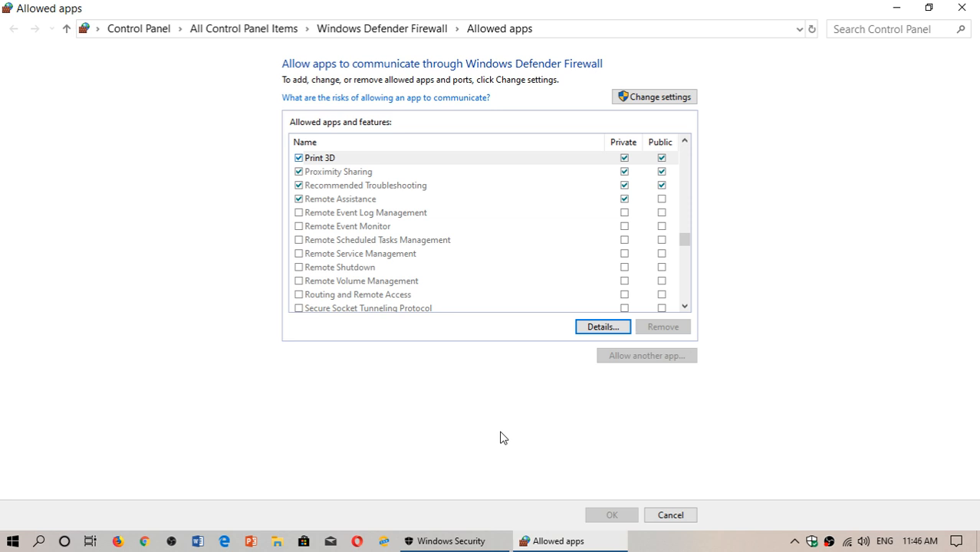
mouse_move(620, 144)
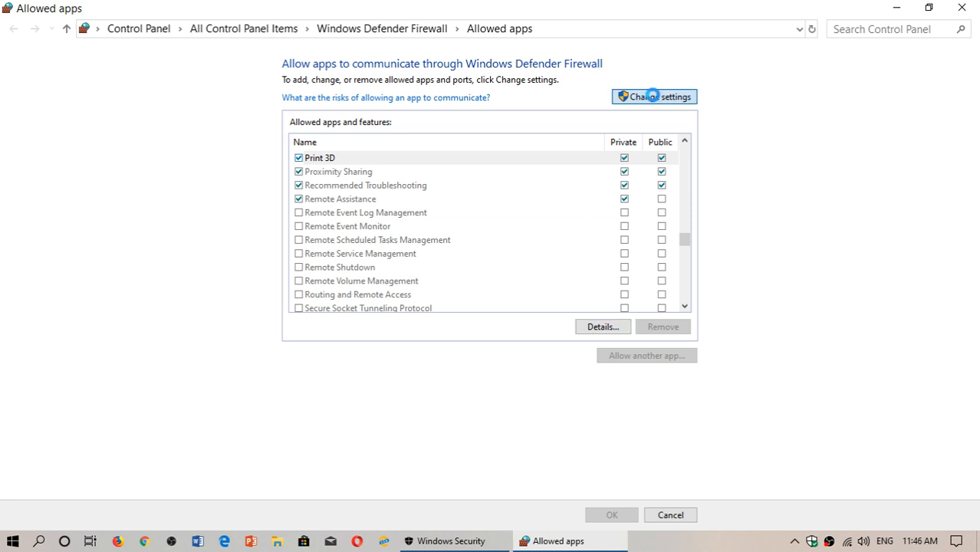
- Unlock the firewall allowed apps list, start Allow another app, then cancel the Add an app dialog unchanged
left_click(654, 95)
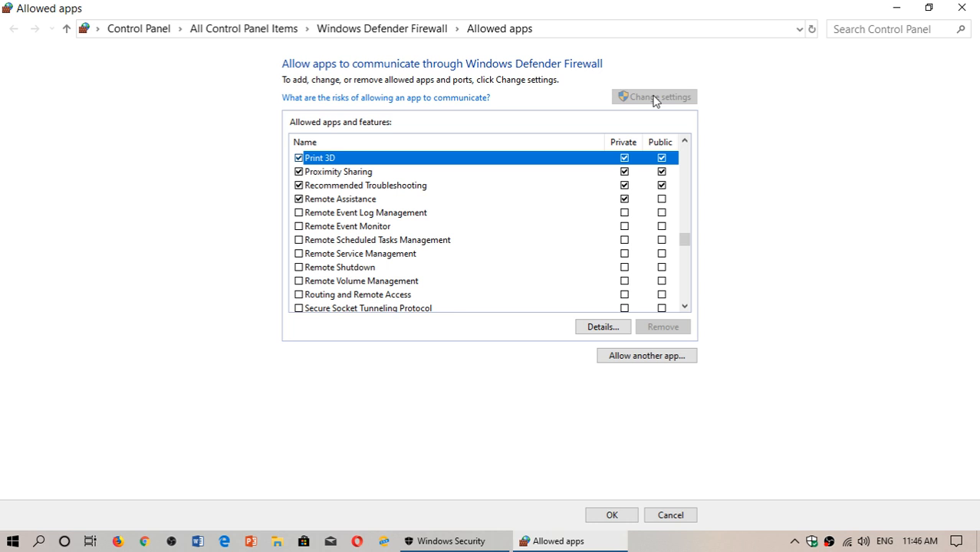
mouse_move(531, 206)
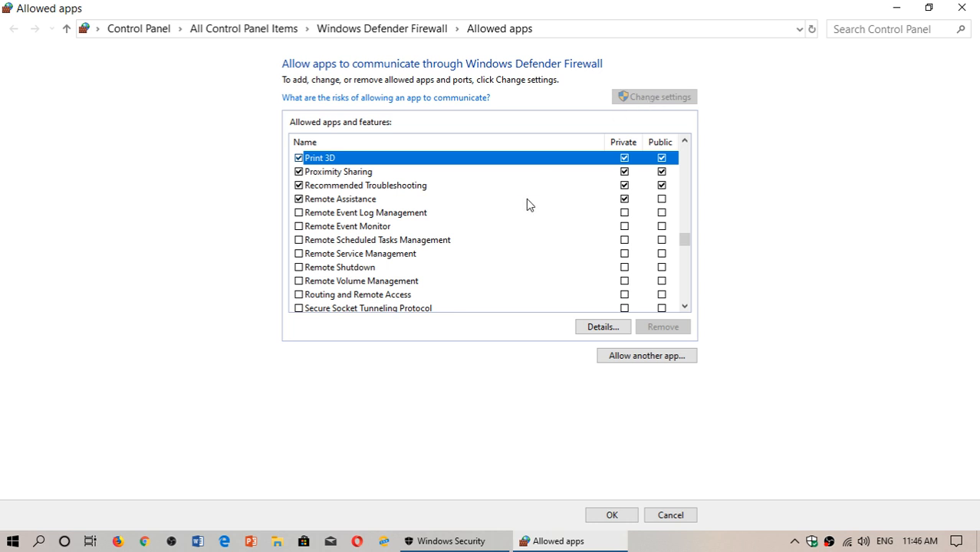
mouse_move(549, 157)
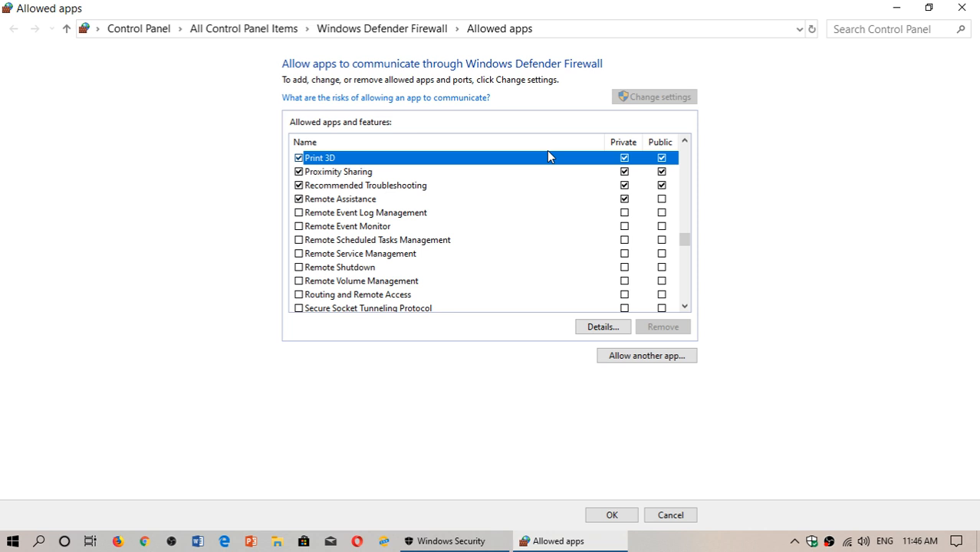
mouse_move(537, 399)
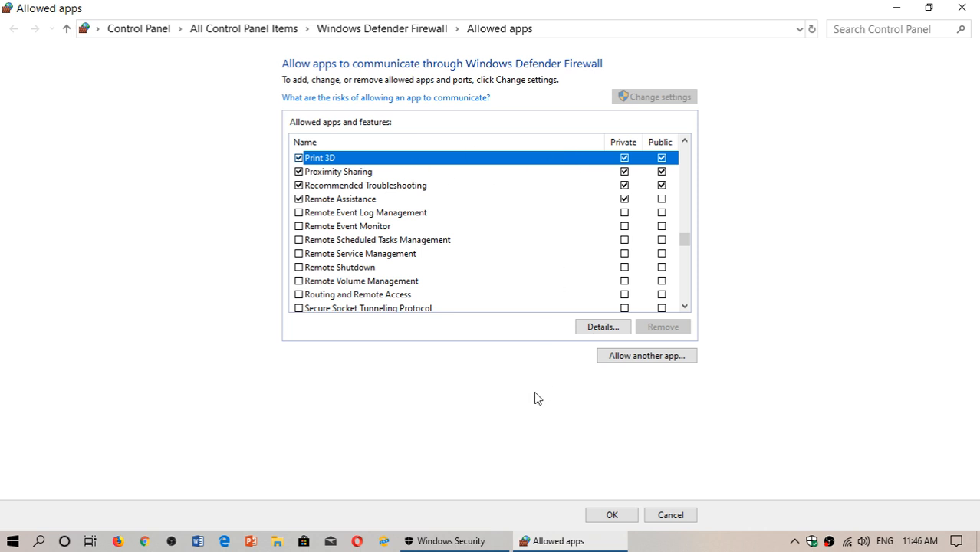
mouse_move(606, 442)
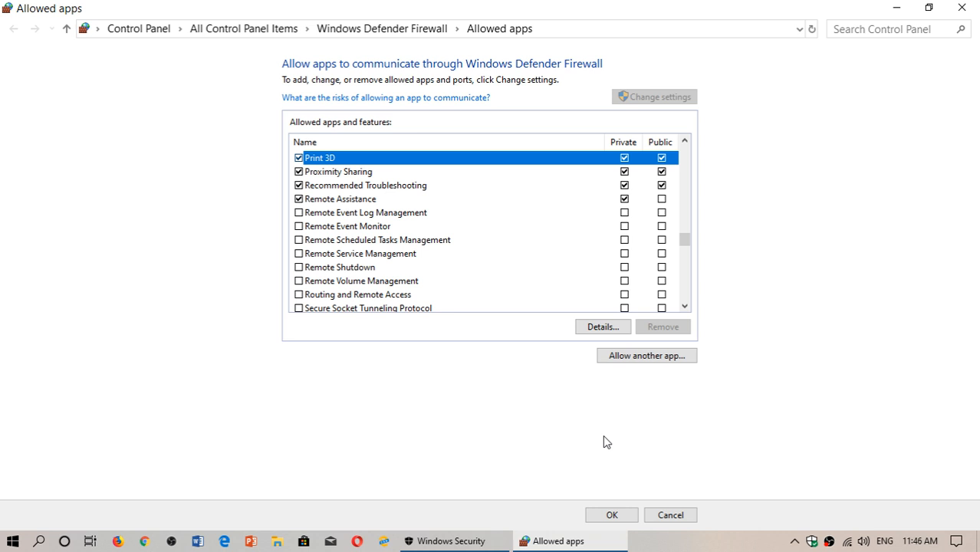
mouse_move(619, 400)
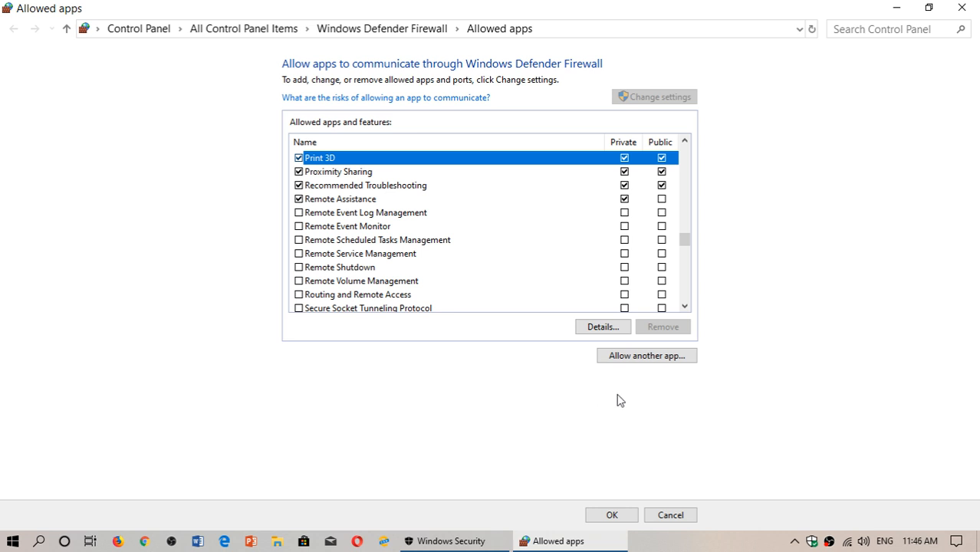
mouse_move(643, 328)
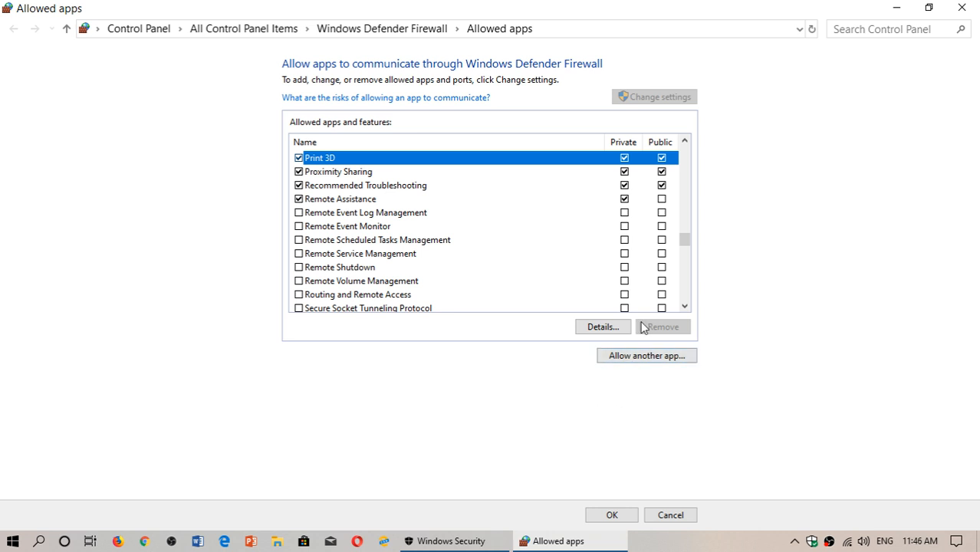
left_click(647, 356)
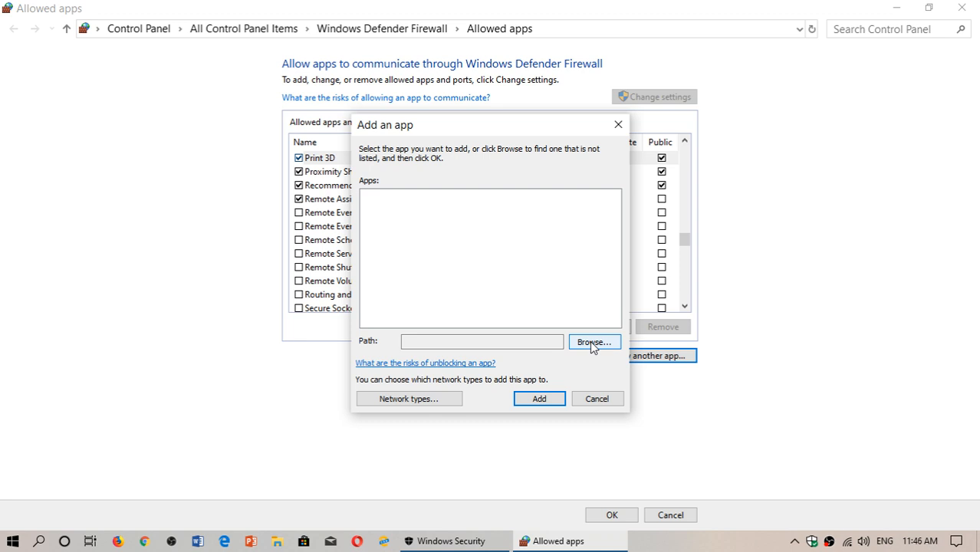
left_click(596, 399)
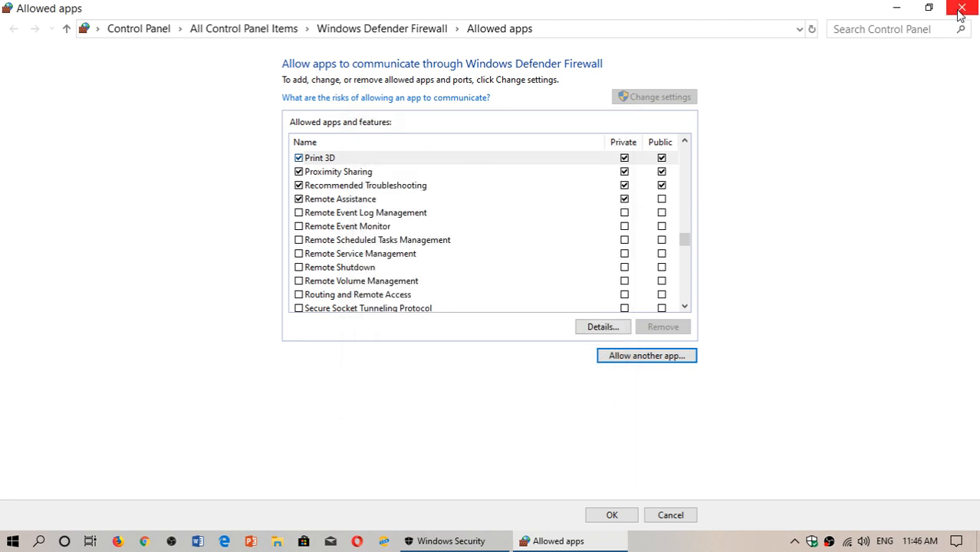
- Close the allowed apps window and browse the Troubleshoot list past Incoming Connections and Network Adapter, then return to the firewall page
left_click(962, 9)
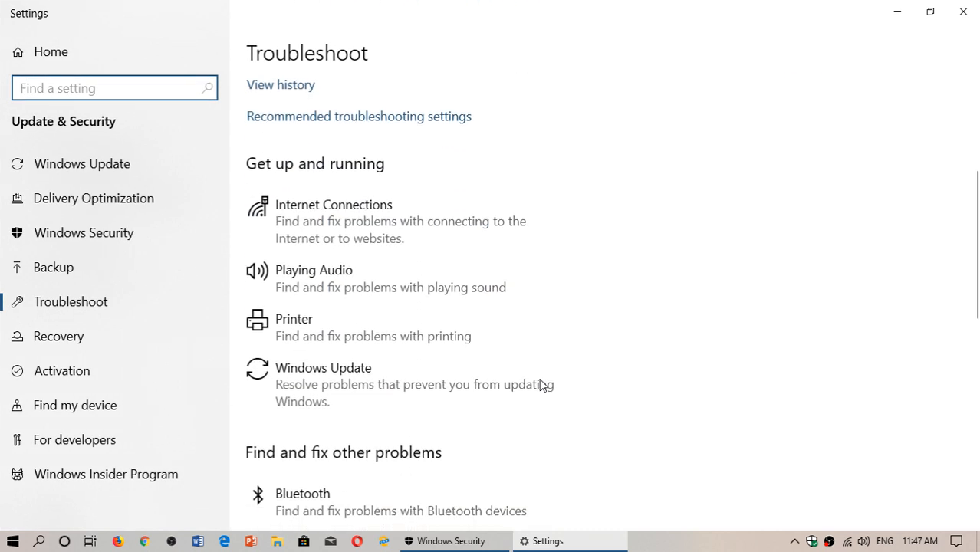
scroll("down", 3)
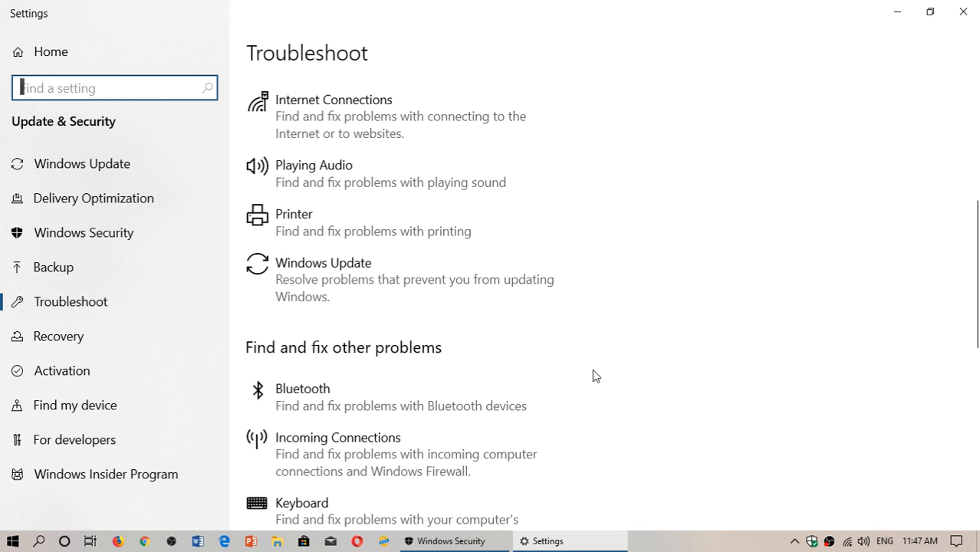
mouse_move(620, 210)
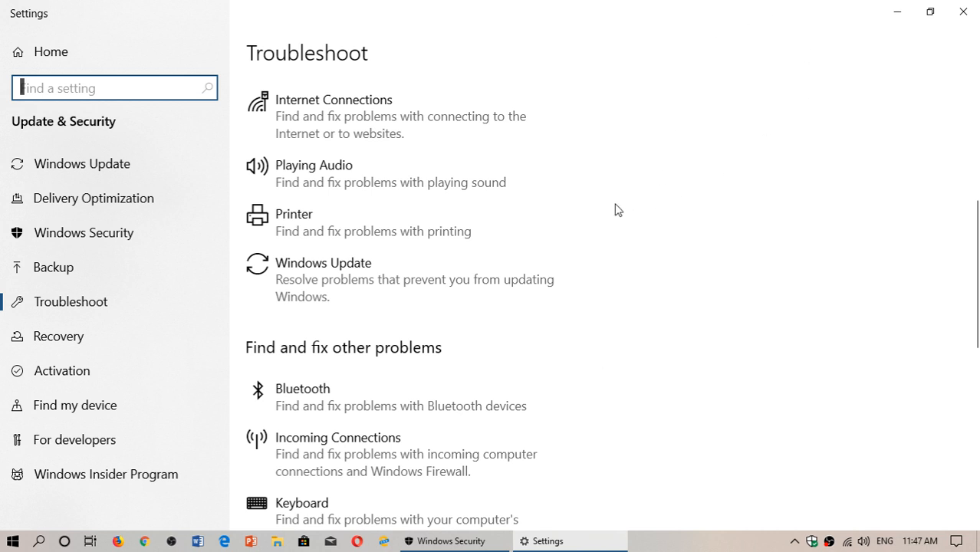
mouse_move(601, 260)
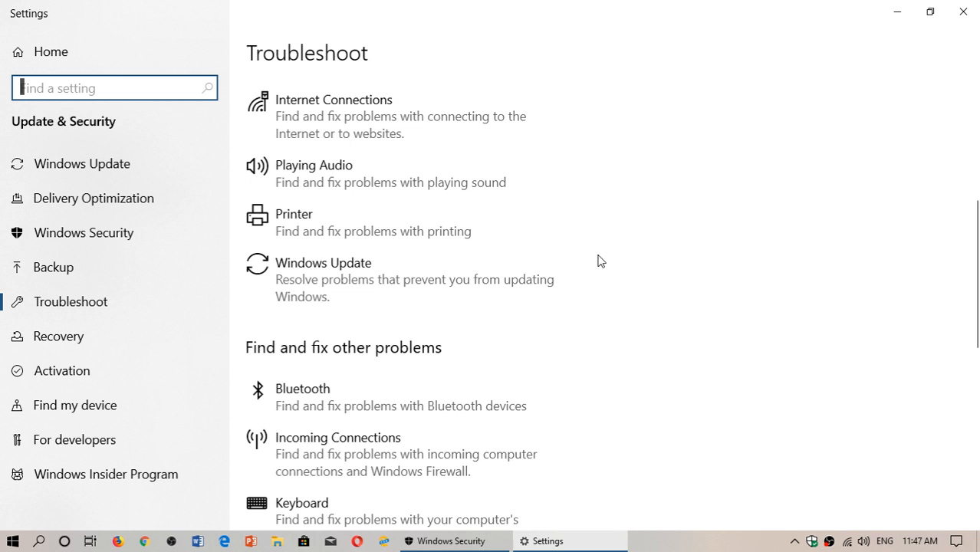
scroll("down", 3)
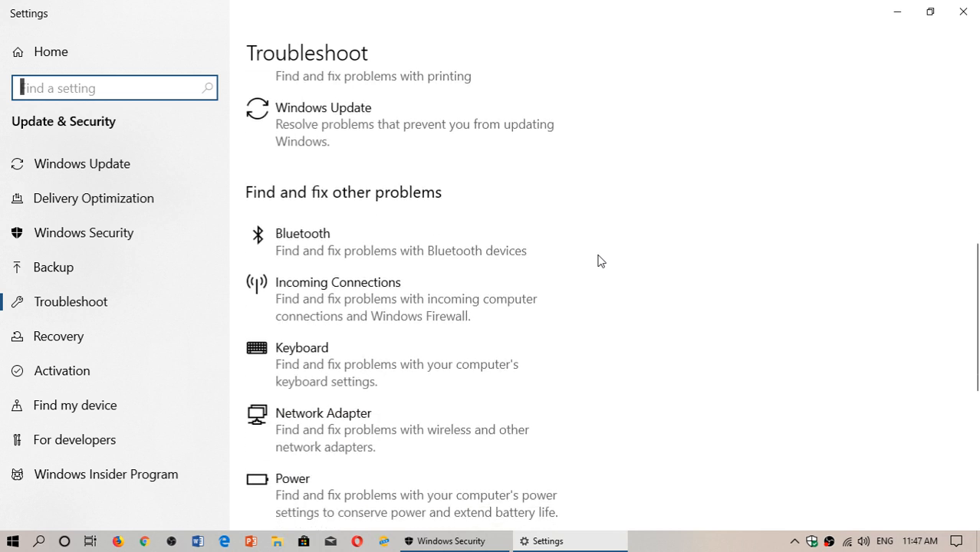
scroll("down", 3)
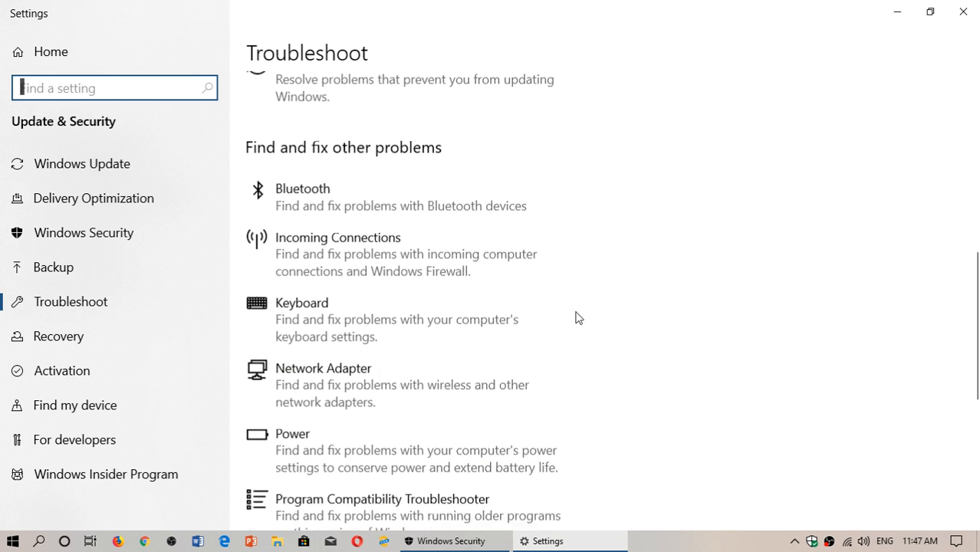
scroll("up", 3)
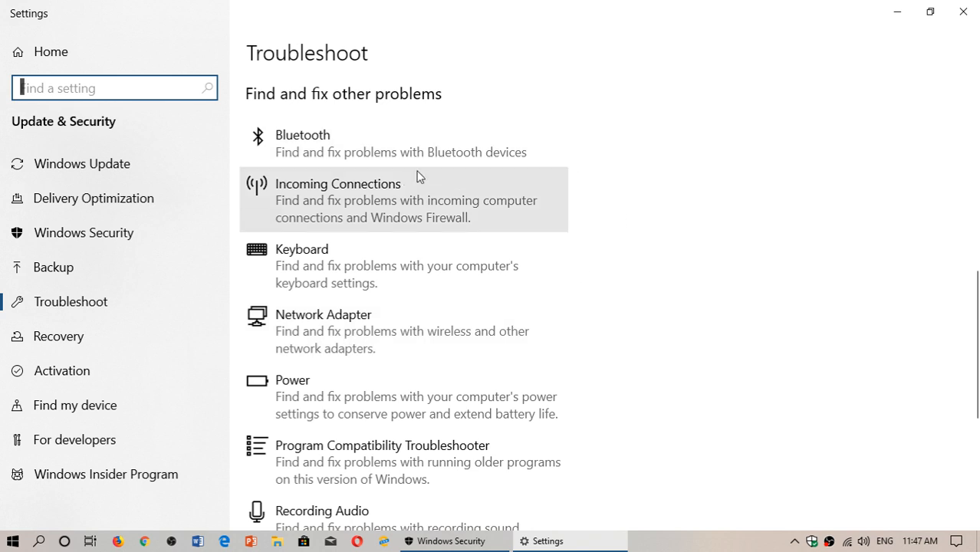
mouse_move(898, 12)
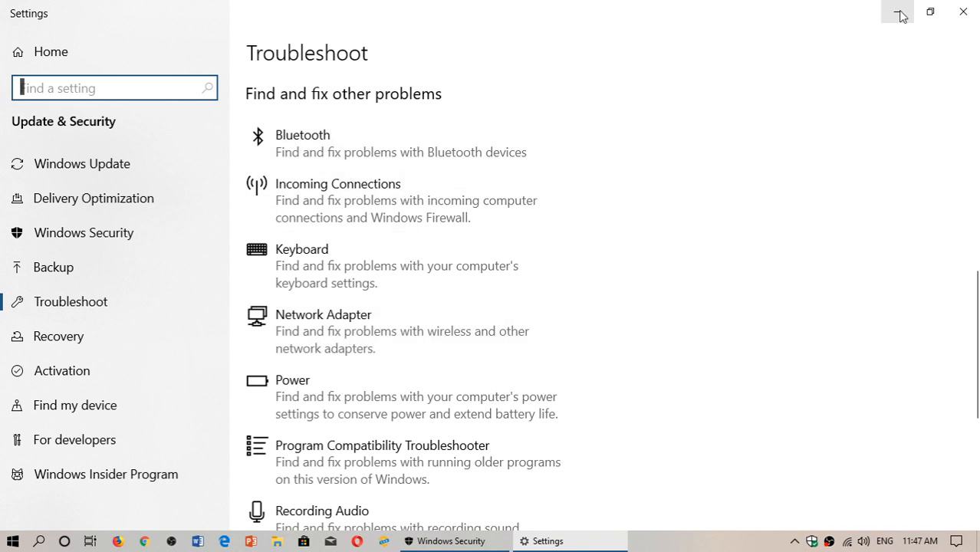
left_click(451, 540)
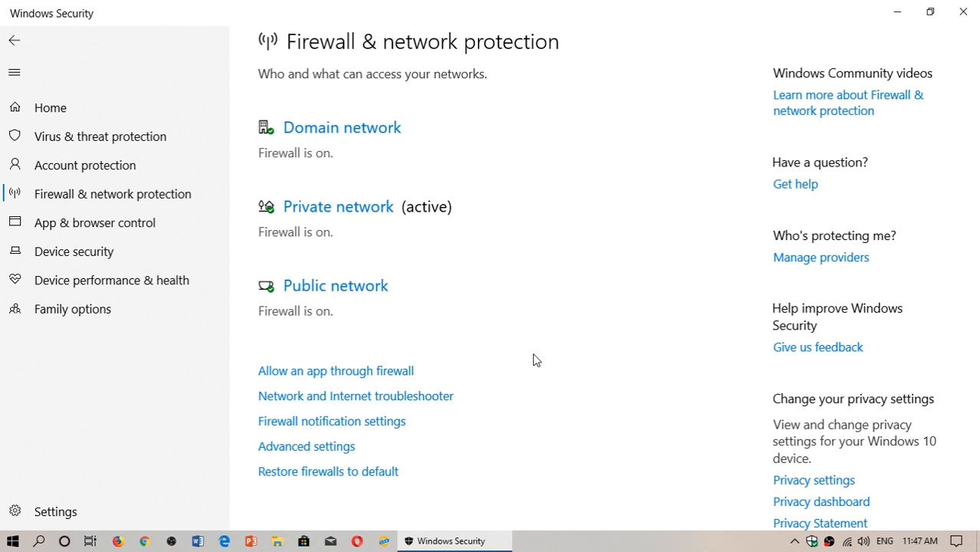
mouse_move(364, 428)
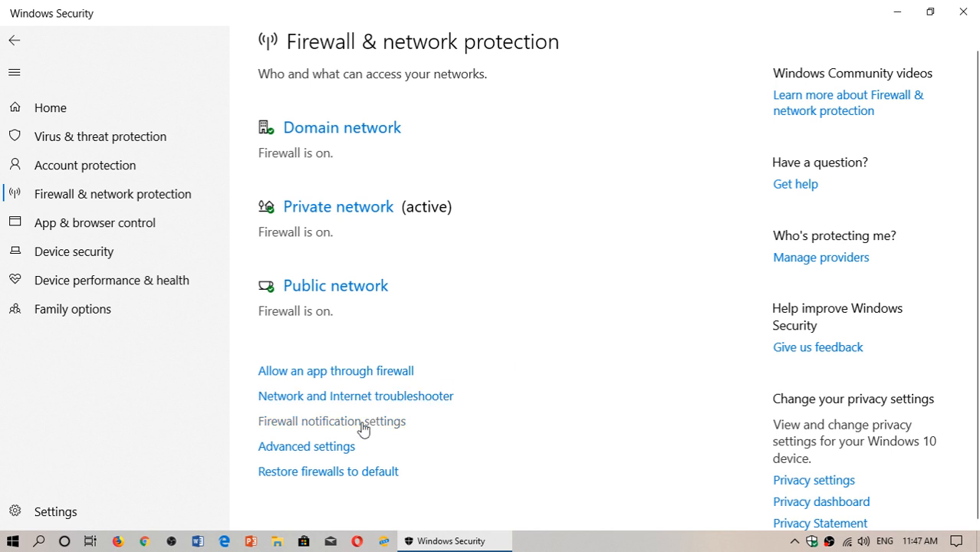
- Go to Windows Security's Settings page for managing security providers and notifications
left_click(55, 511)
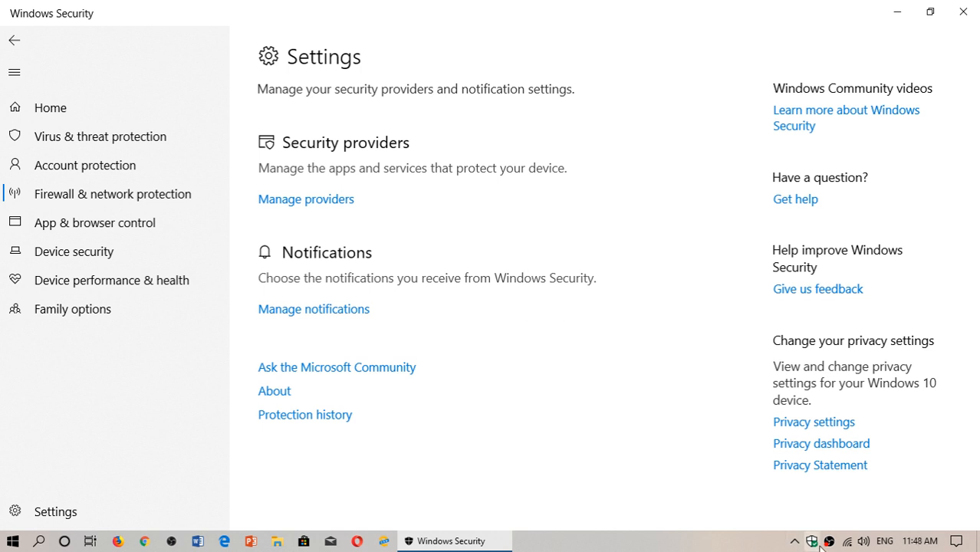
mouse_move(291, 267)
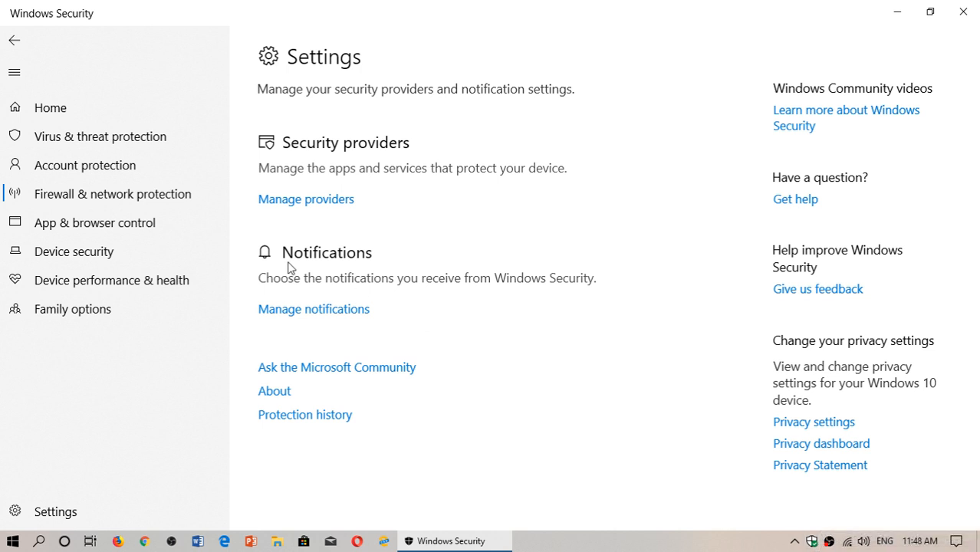
mouse_move(567, 378)
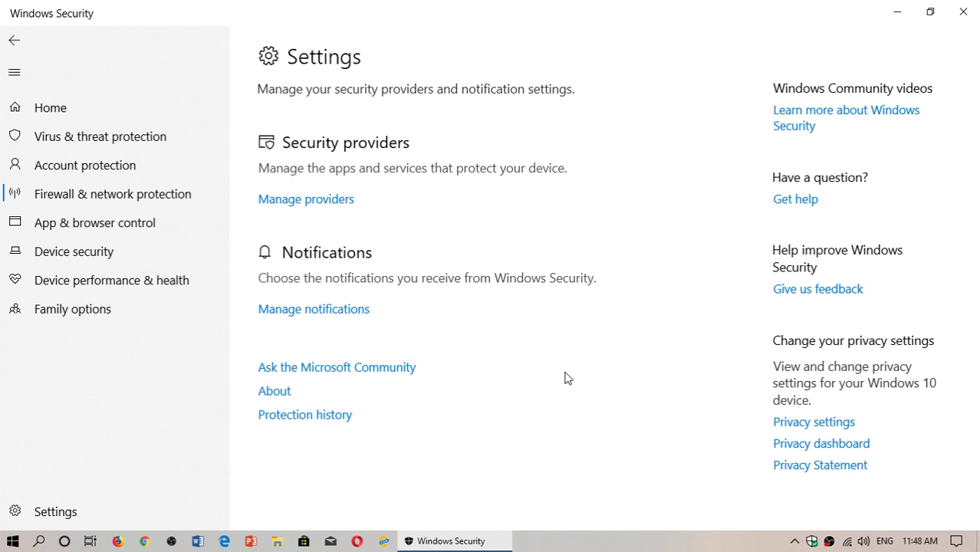
mouse_move(341, 169)
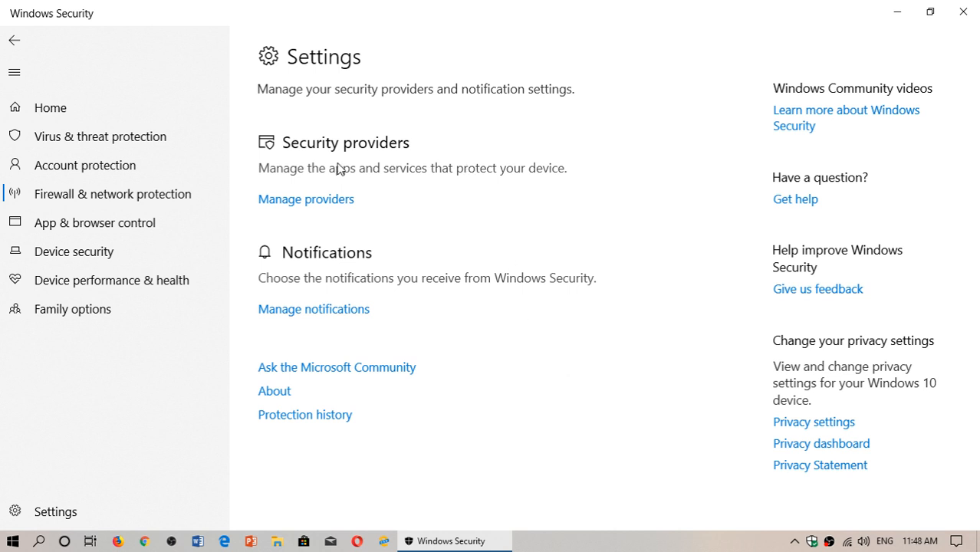
mouse_move(280, 191)
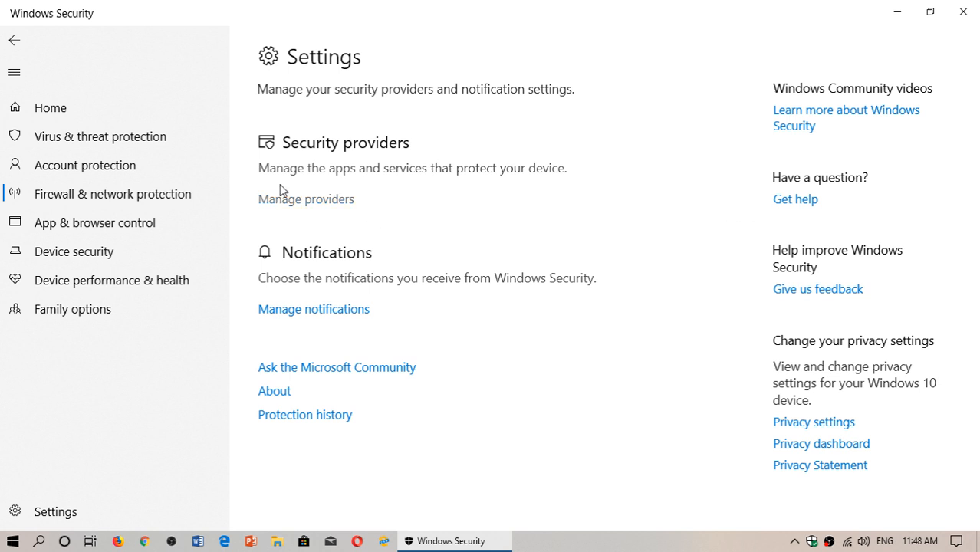
mouse_move(29, 61)
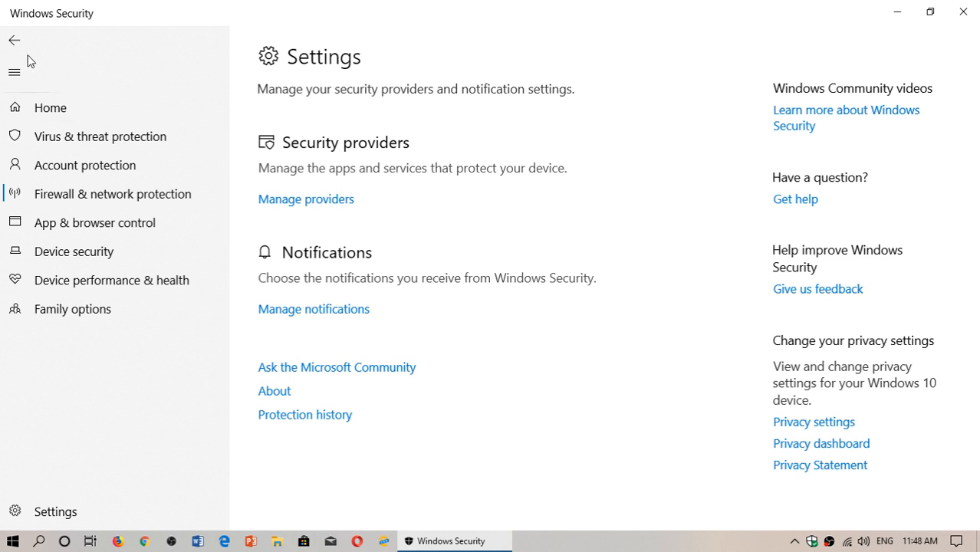
- Return to the Firewall & network protection page via the Back arrow
left_click(112, 193)
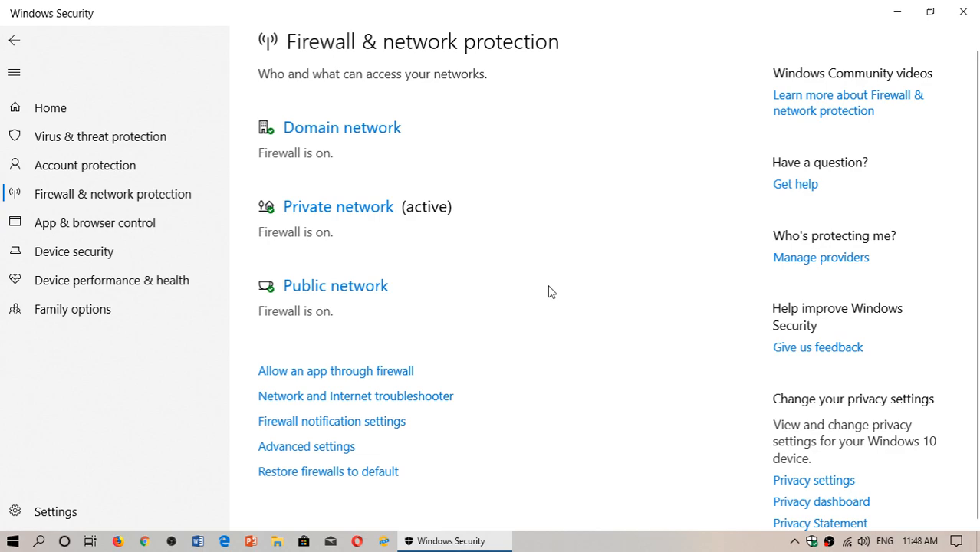
mouse_move(540, 485)
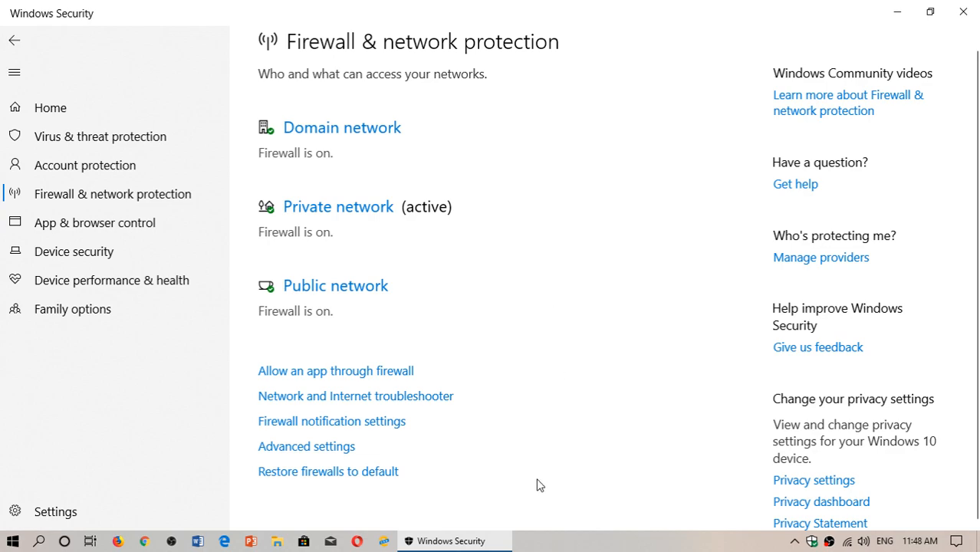
- View the advanced firewall console's profile overview and Monitoring node, then close the console
left_click(307, 445)
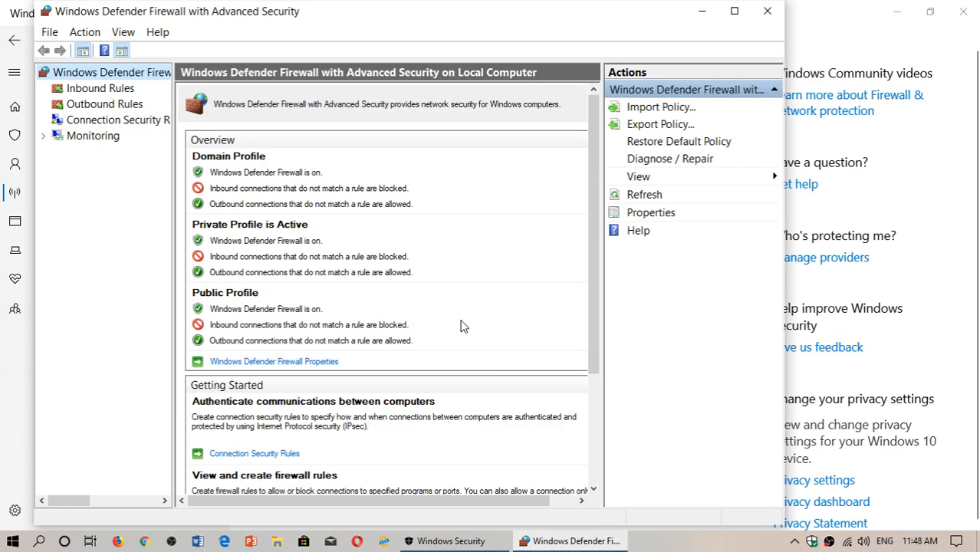
mouse_move(128, 120)
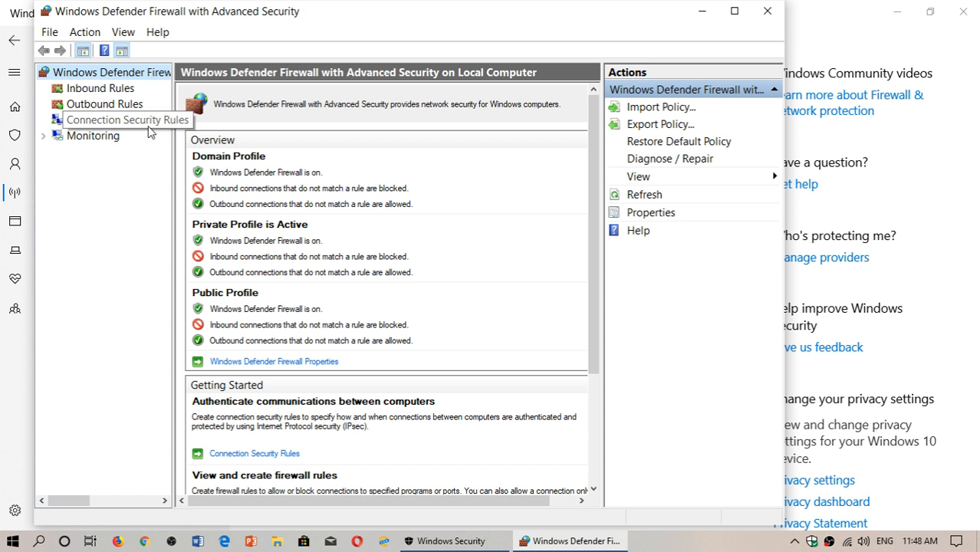
mouse_move(114, 283)
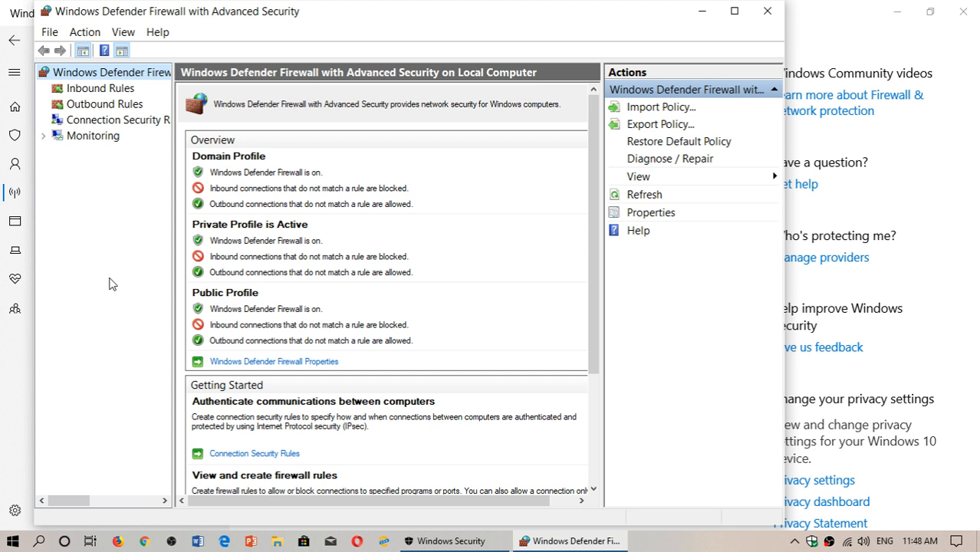
mouse_move(95, 88)
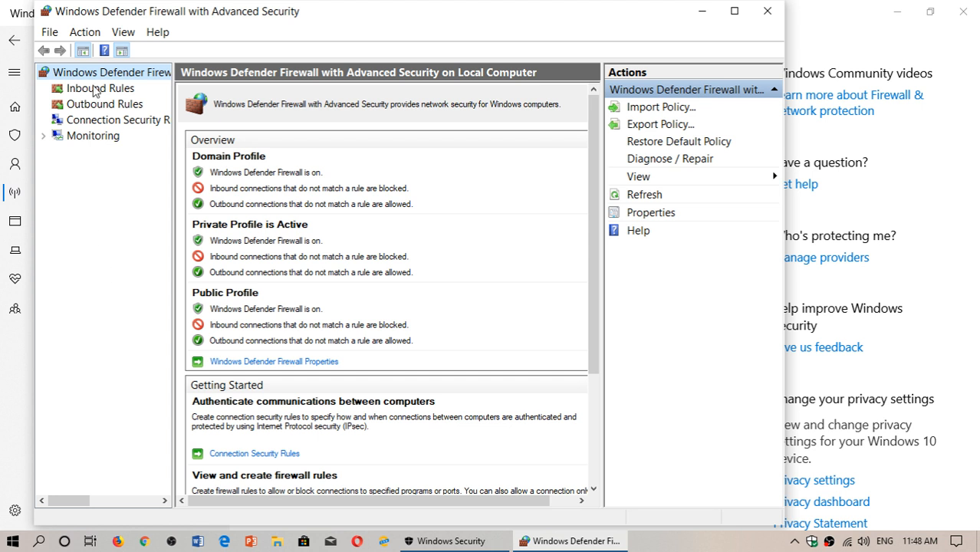
left_click(128, 120)
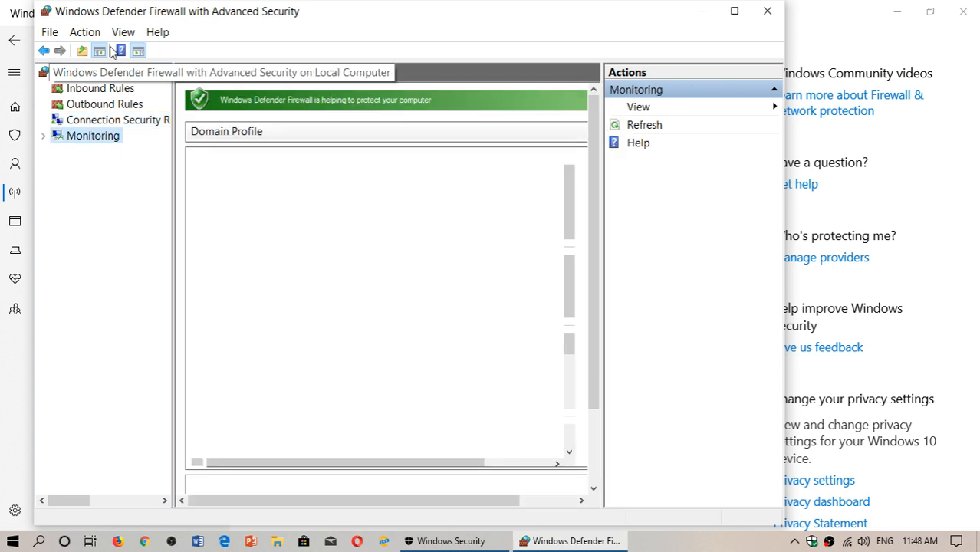
left_click(92, 135)
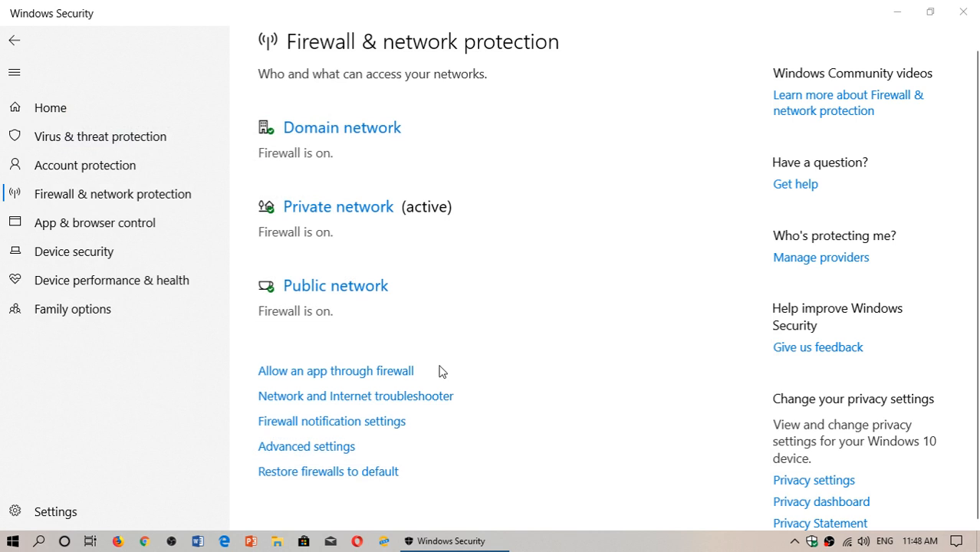
mouse_move(579, 374)
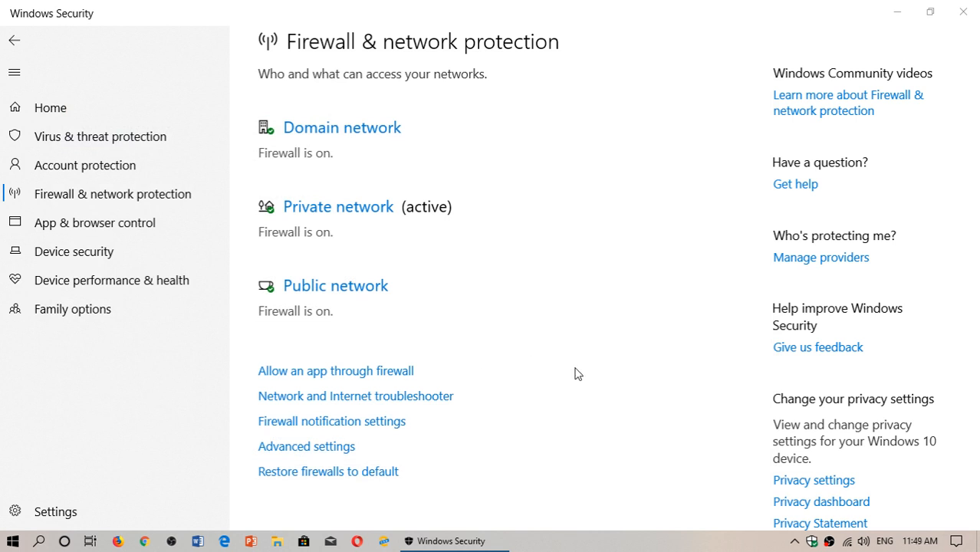
mouse_move(417, 467)
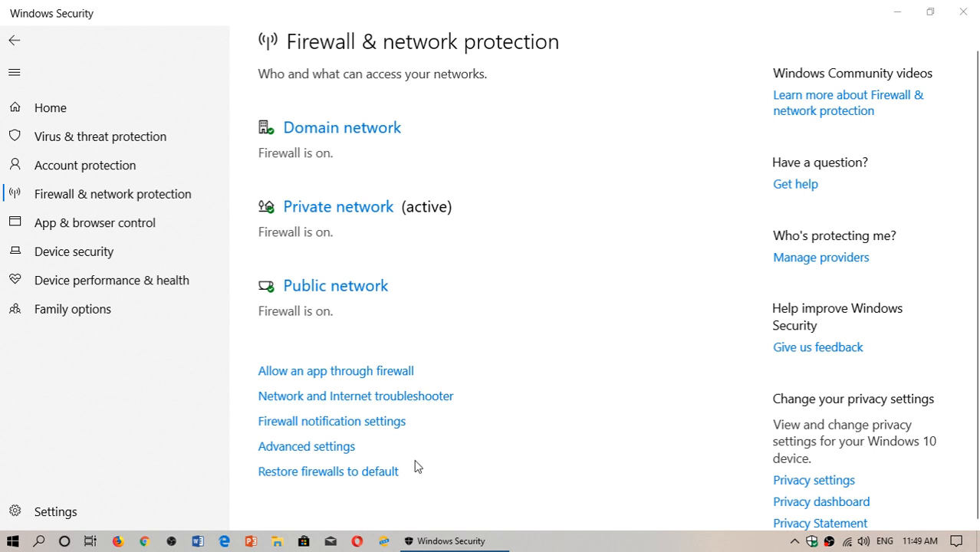
mouse_move(464, 480)
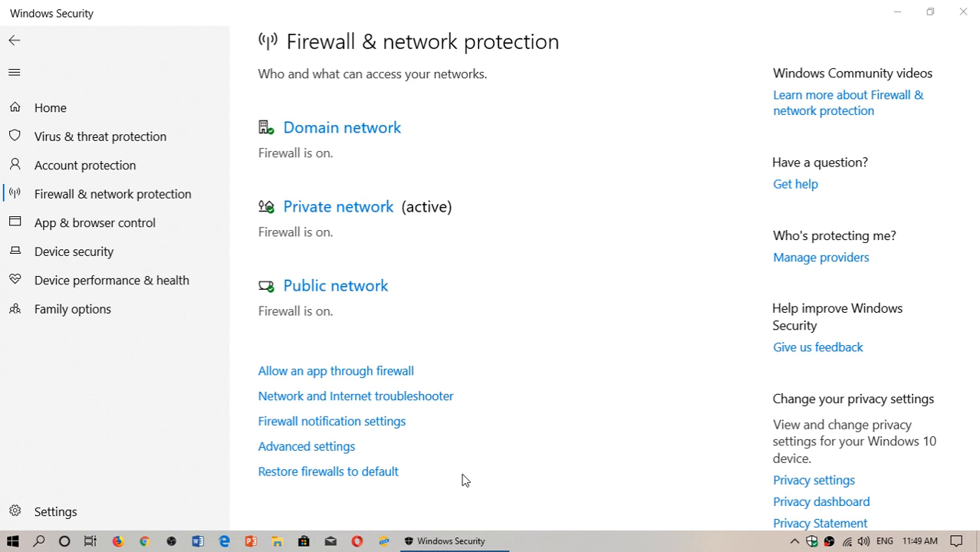
mouse_move(335, 494)
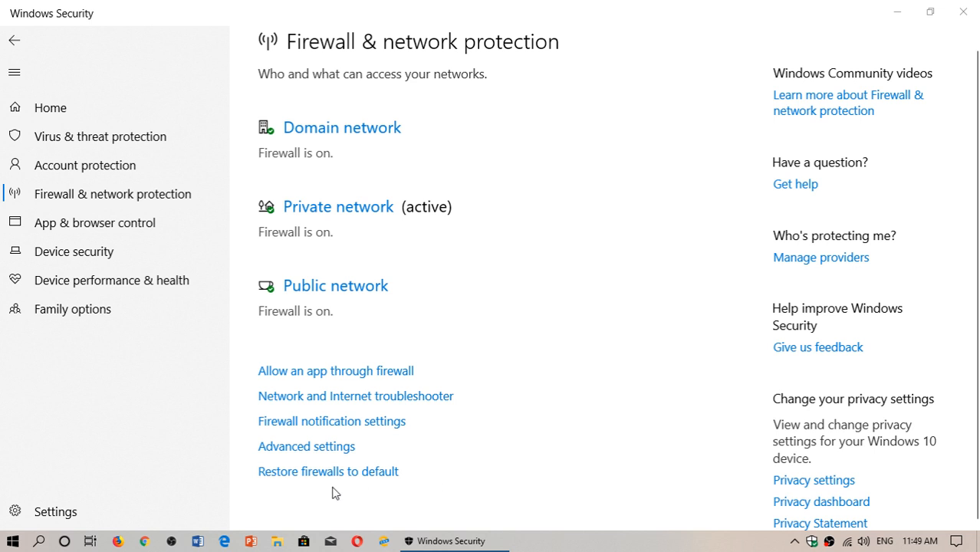
mouse_move(473, 482)
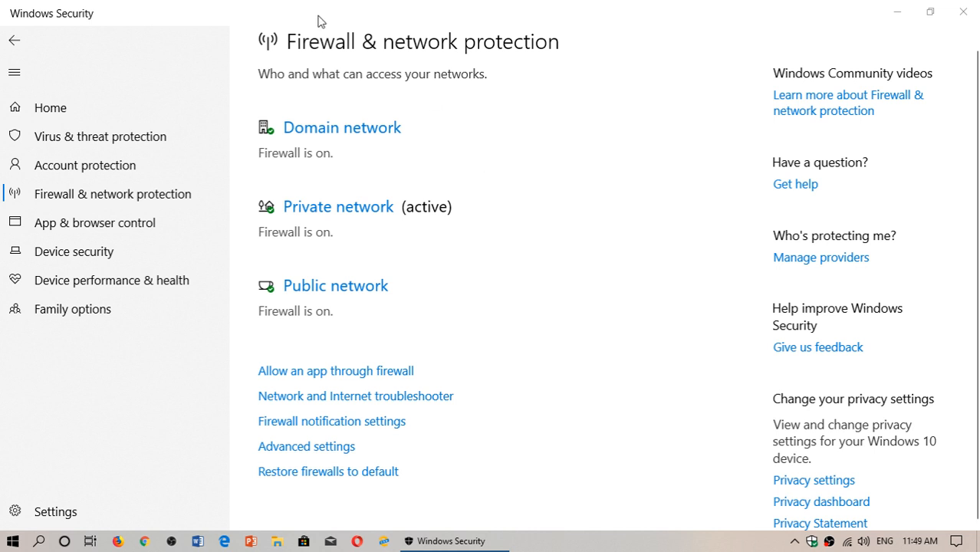
- Go to the Home overview showing every protection area with no action needed
left_click(49, 108)
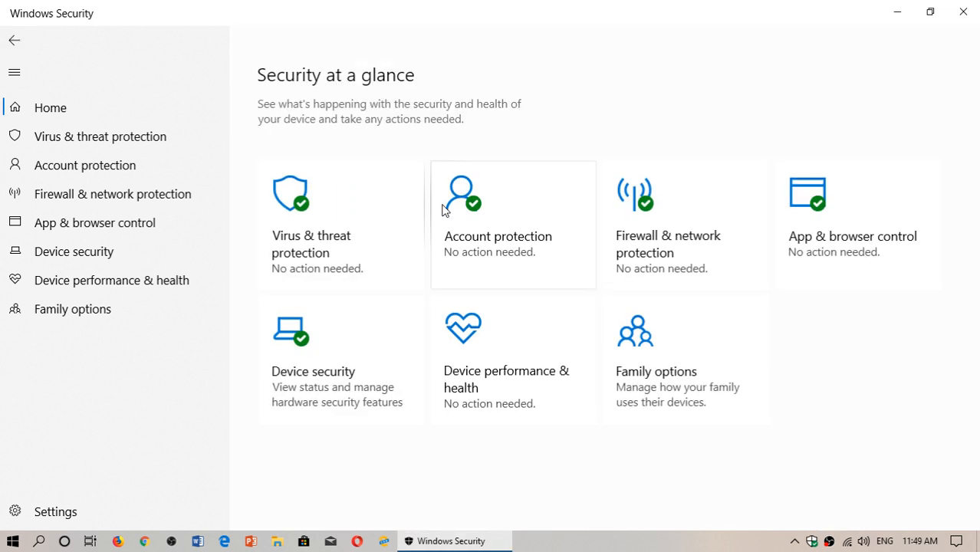
mouse_move(583, 436)
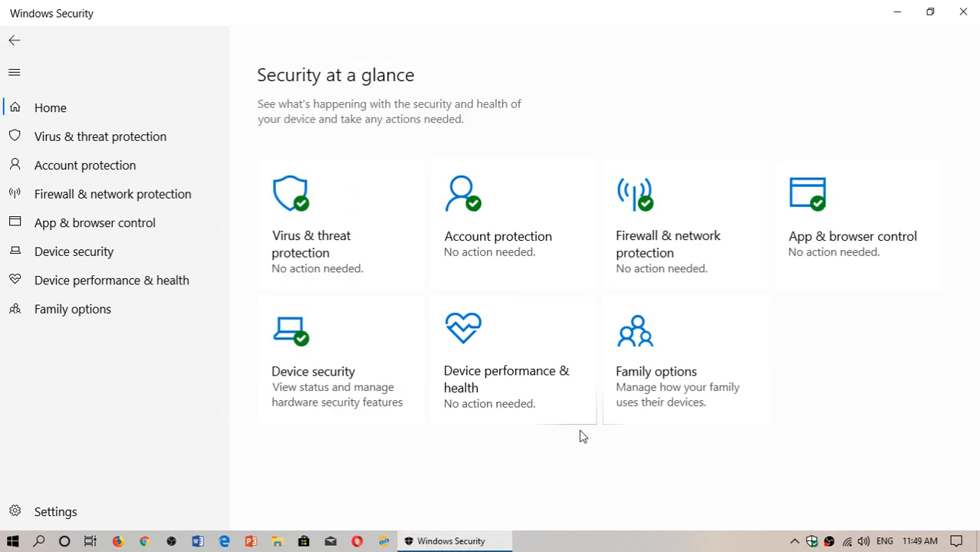